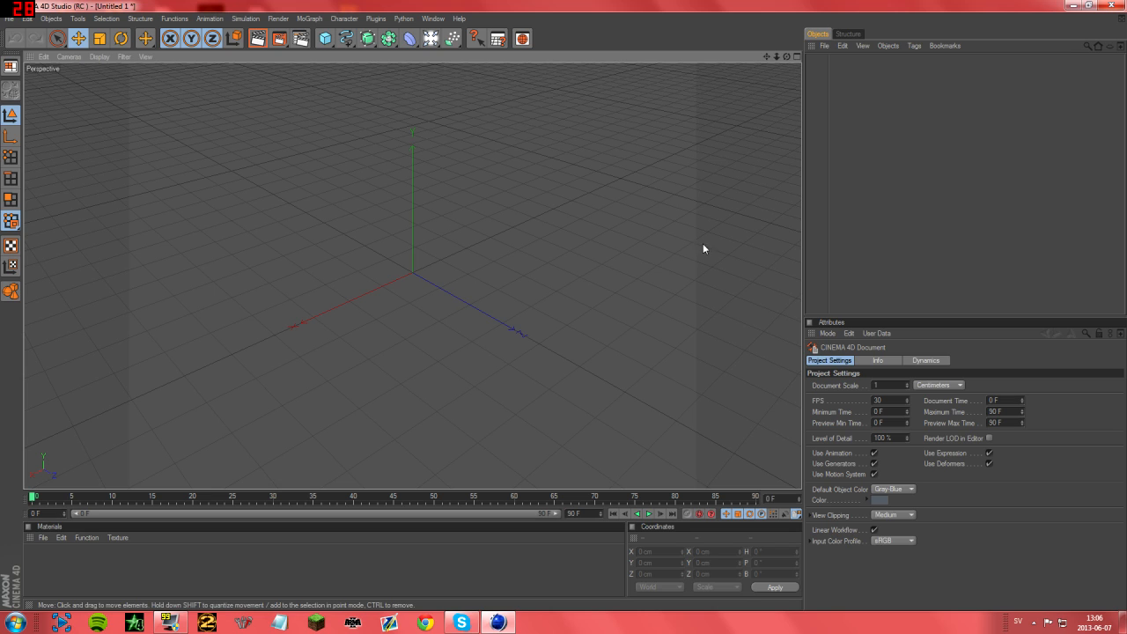
pyautogui.moveTo(312, 185)
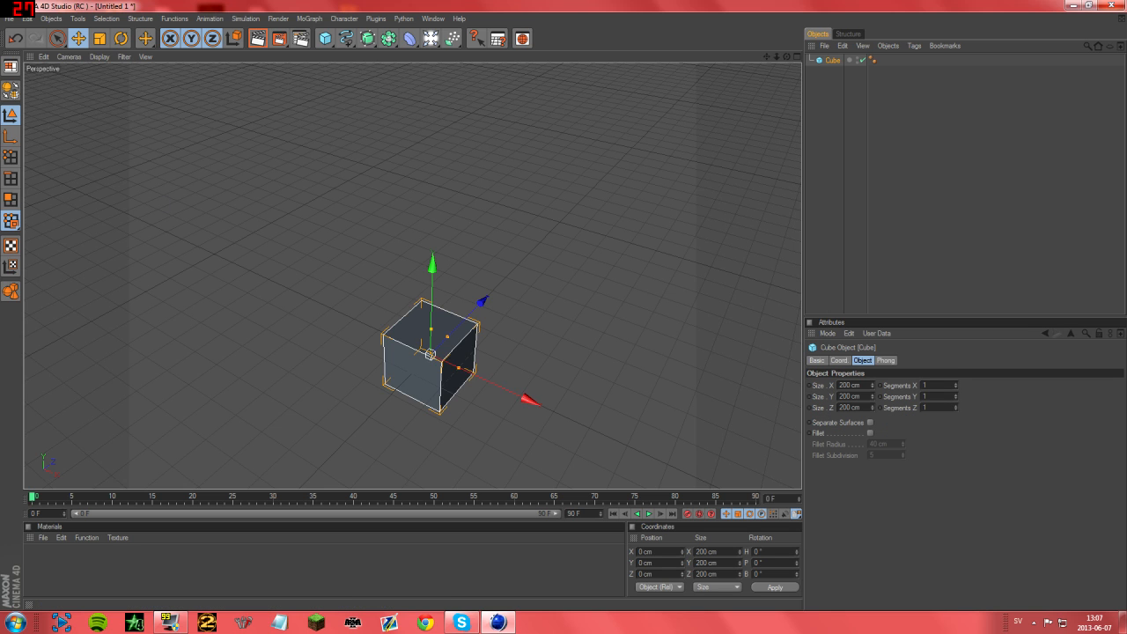
# - Scale the cube to about 319 × 301 × 300 cm and raise it roughly 156 cm on Y
pyautogui.moveTo(430, 264); pyautogui.dragTo(412, 163)
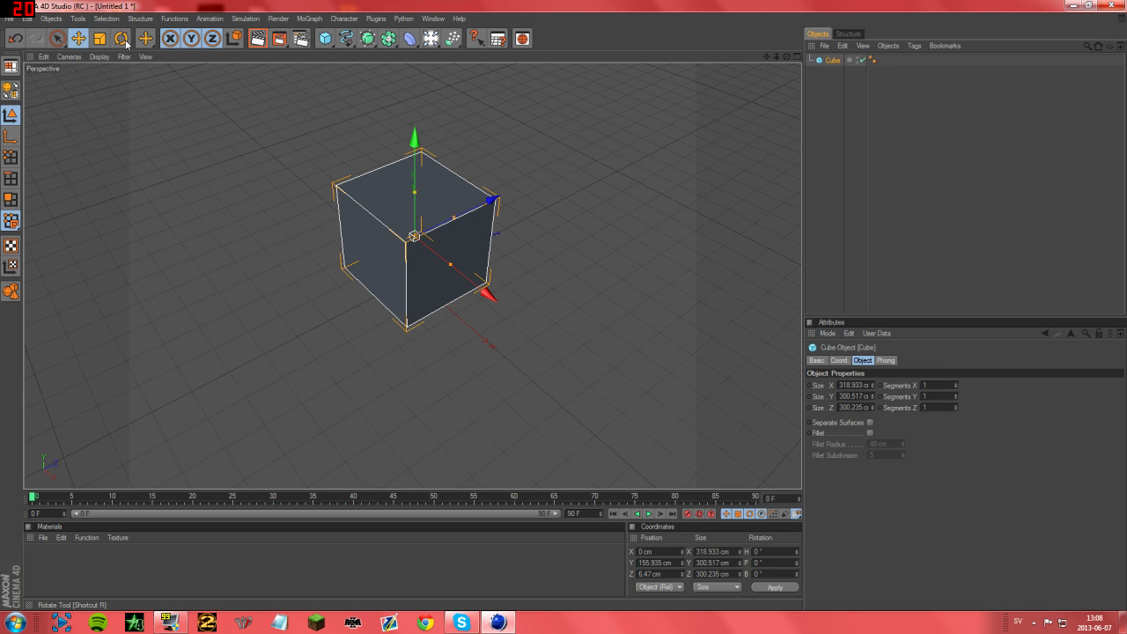
# - Rotate the cube about 89° on its B axis, tipping it onto its side
pyautogui.click(120, 38)
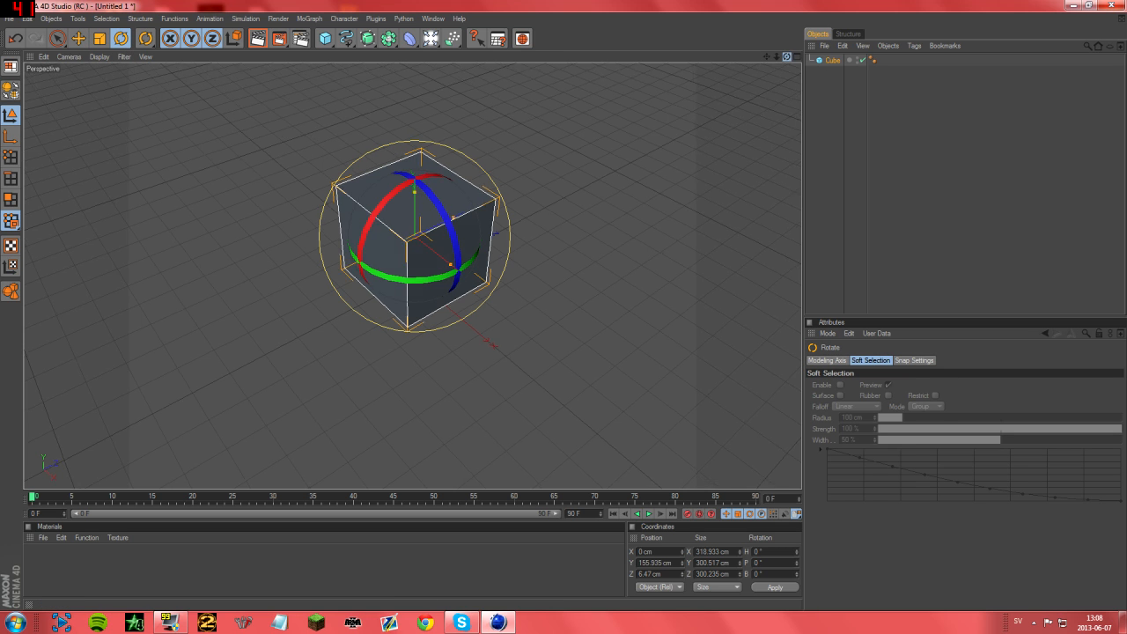
pyautogui.moveTo(422, 189); pyautogui.dragTo(445, 221)
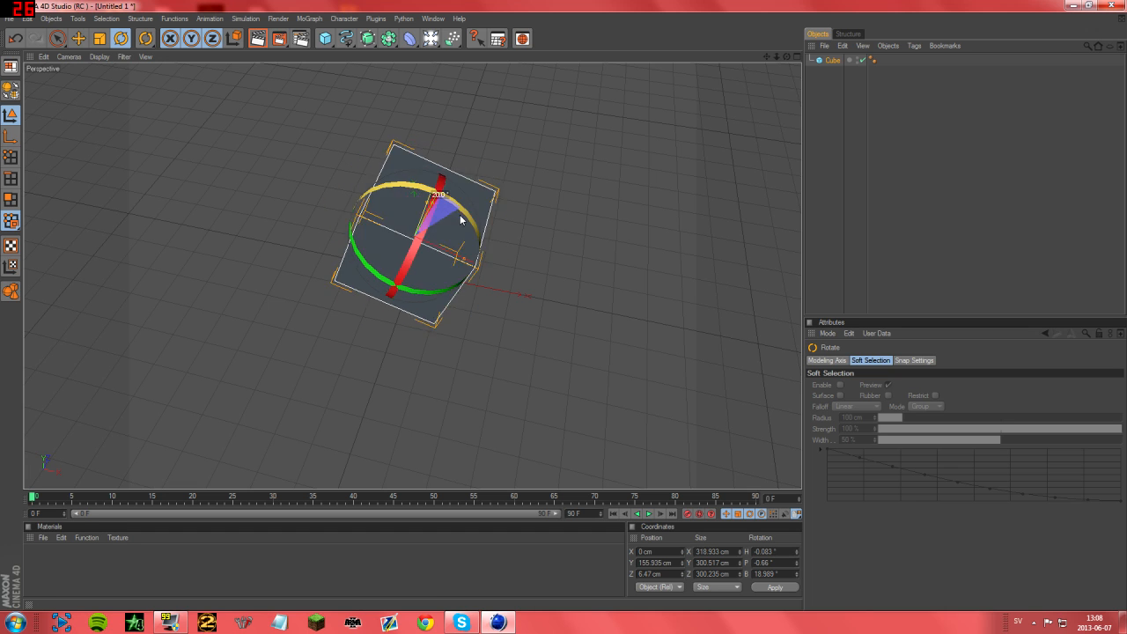
pyautogui.moveTo(458, 220); pyautogui.dragTo(480, 268)
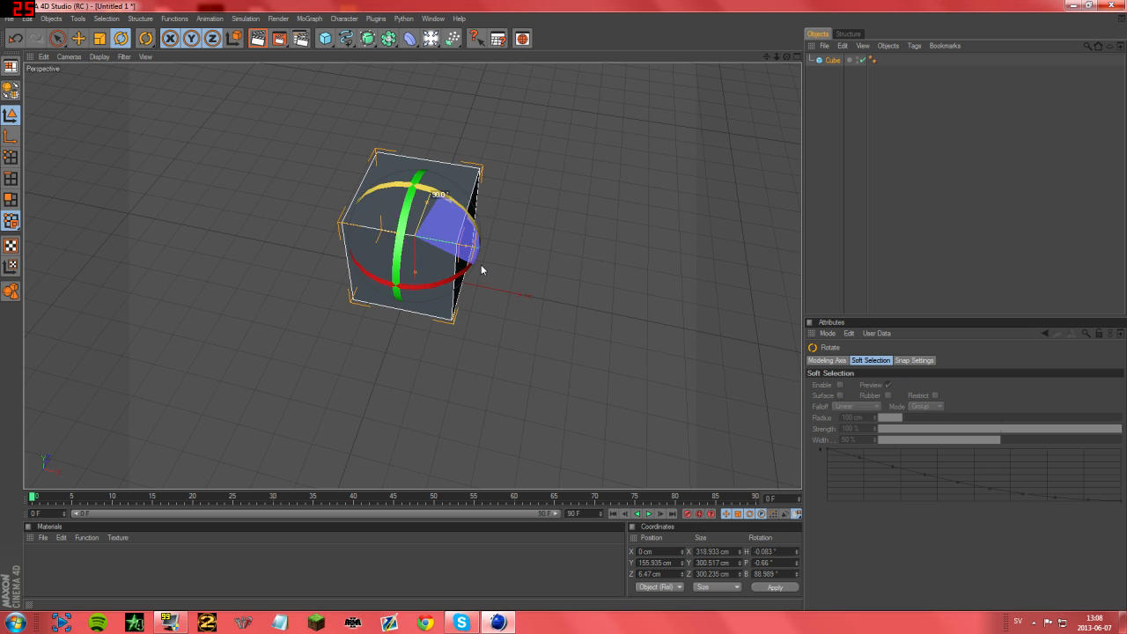
pyautogui.moveTo(482, 269); pyautogui.dragTo(462, 236)
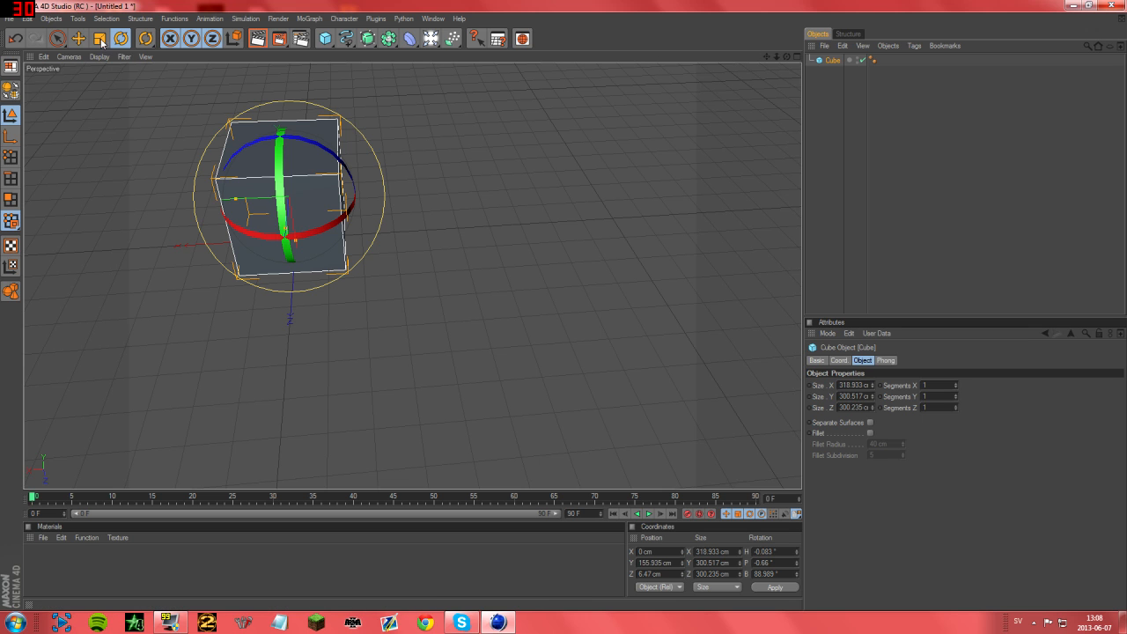
pyautogui.click(99, 38)
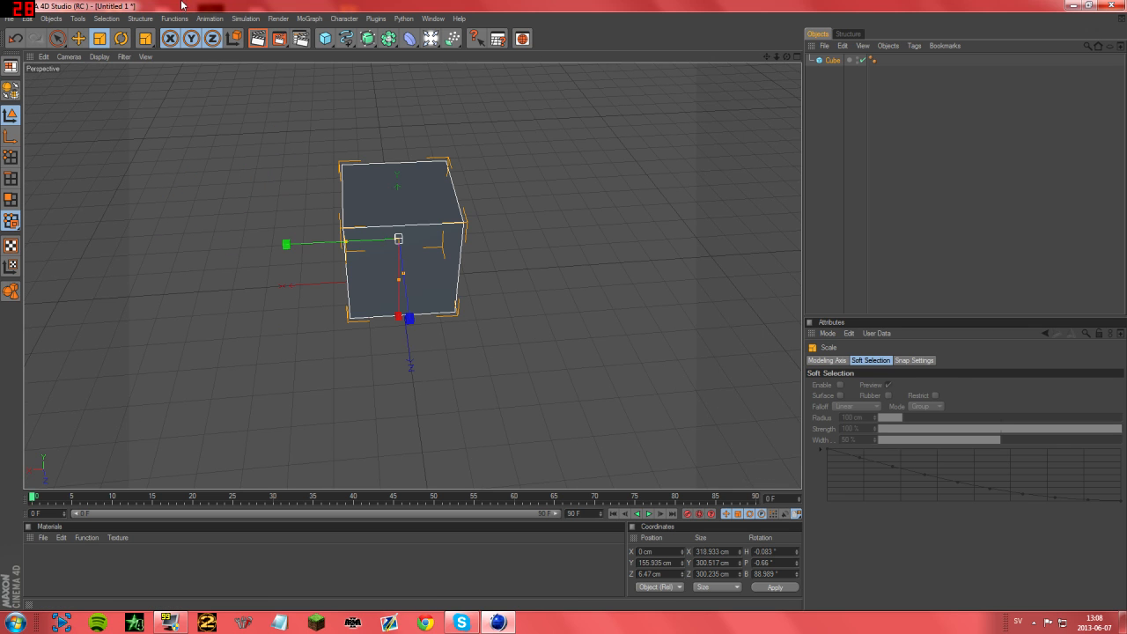